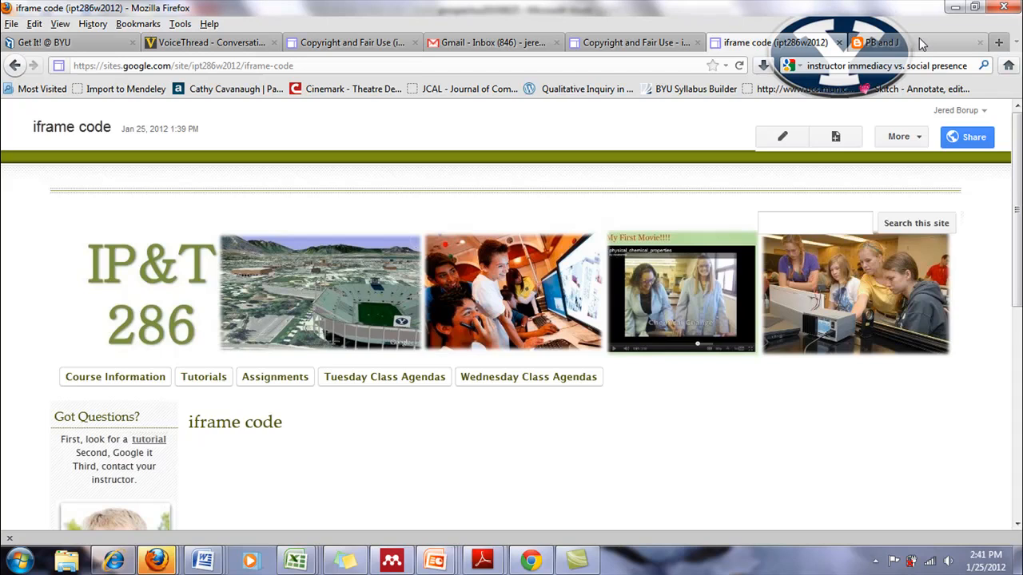
Step: Glance at the PB and J blog, return to the iframe code page and start editing it
left_click(879, 41)
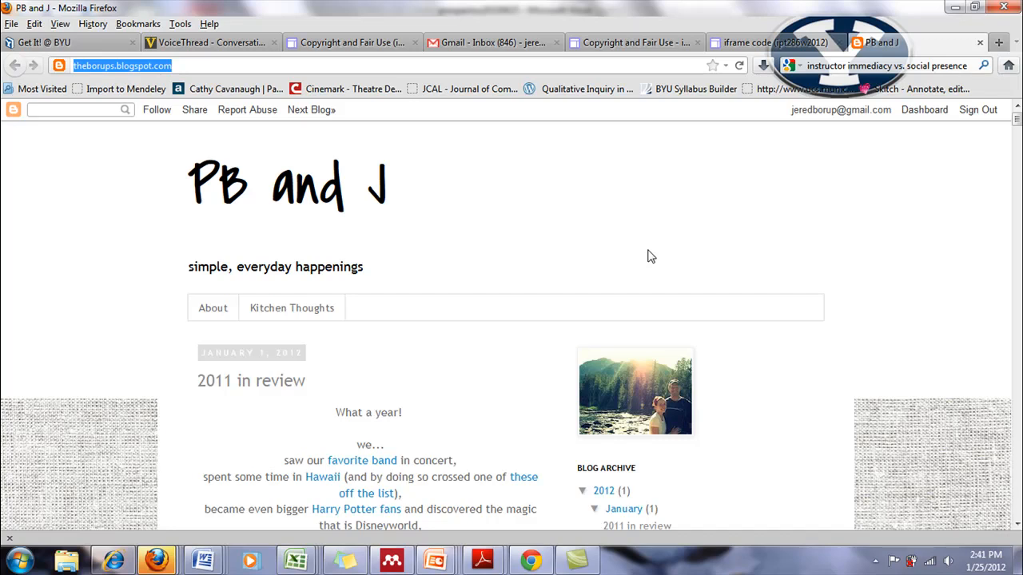
mouse_move(377, 144)
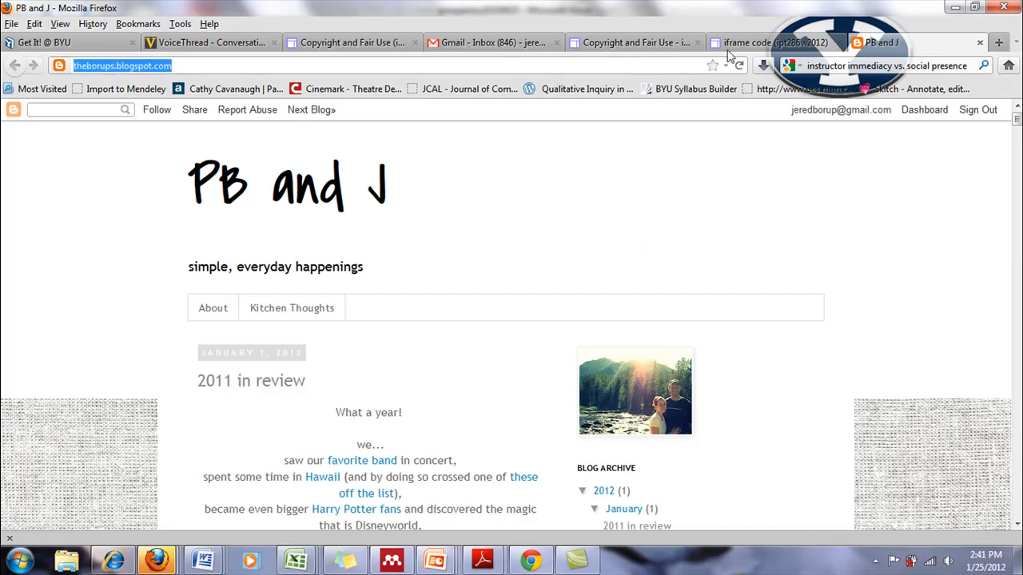
left_click(771, 42)
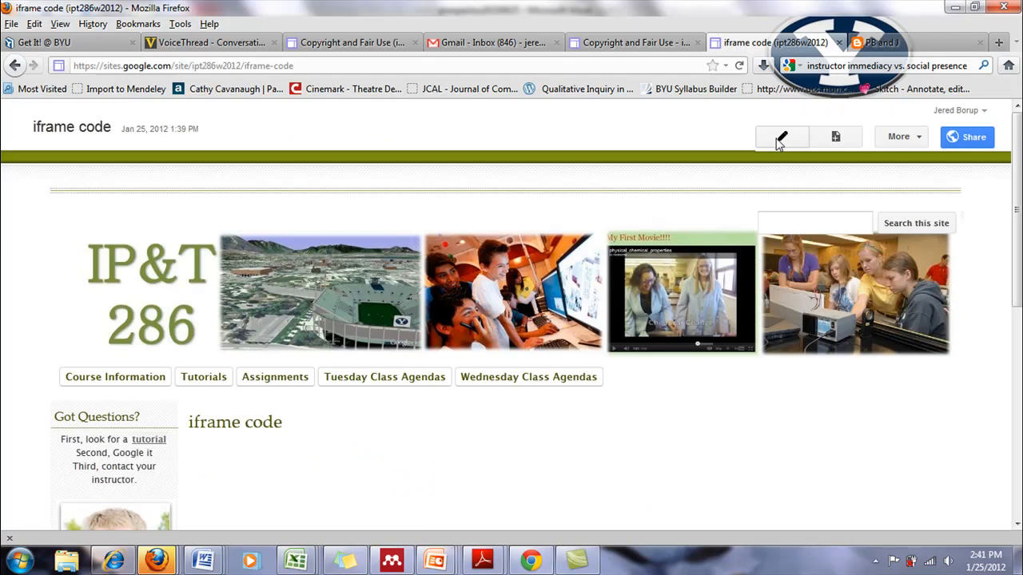
left_click(782, 138)
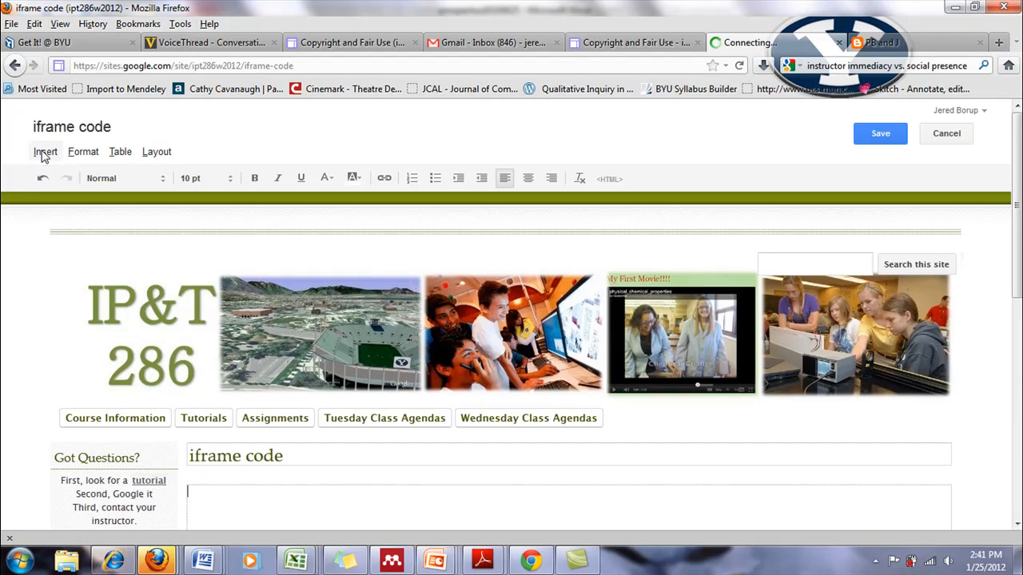
Step: Bring up the full gadget gallery from the Insert menu's More gadgets entry
left_click(45, 150)
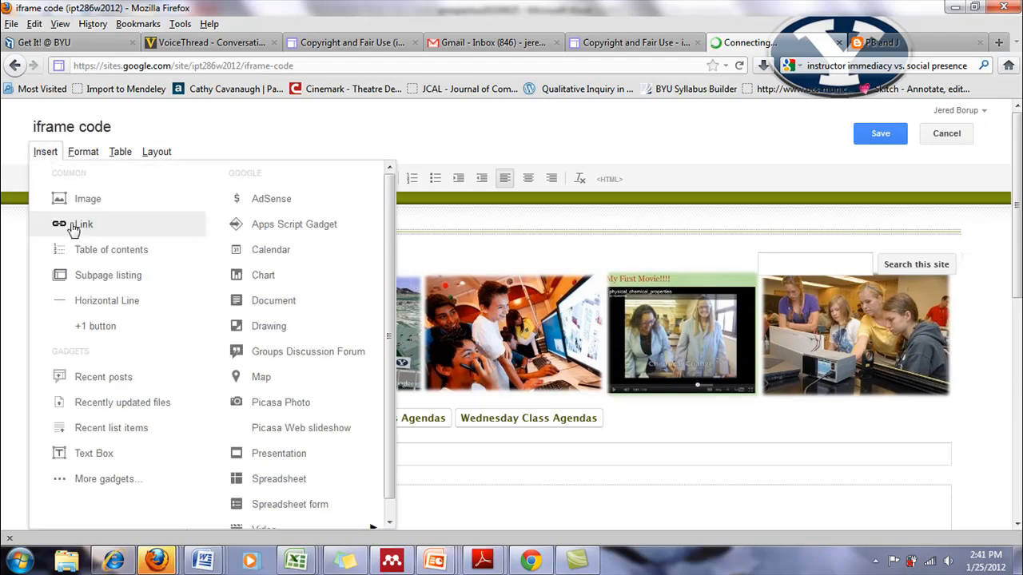
left_click(157, 150)
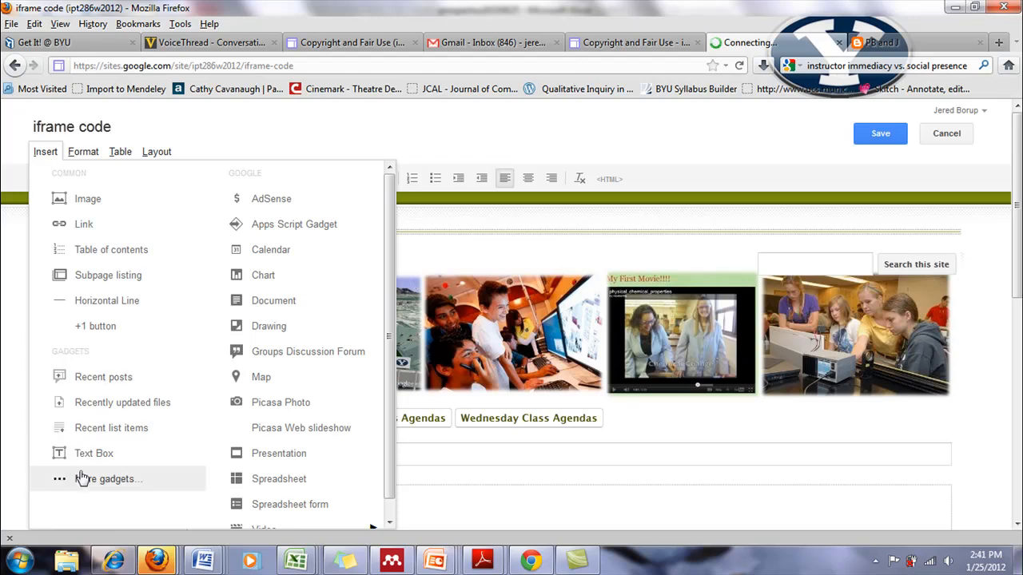
left_click(109, 479)
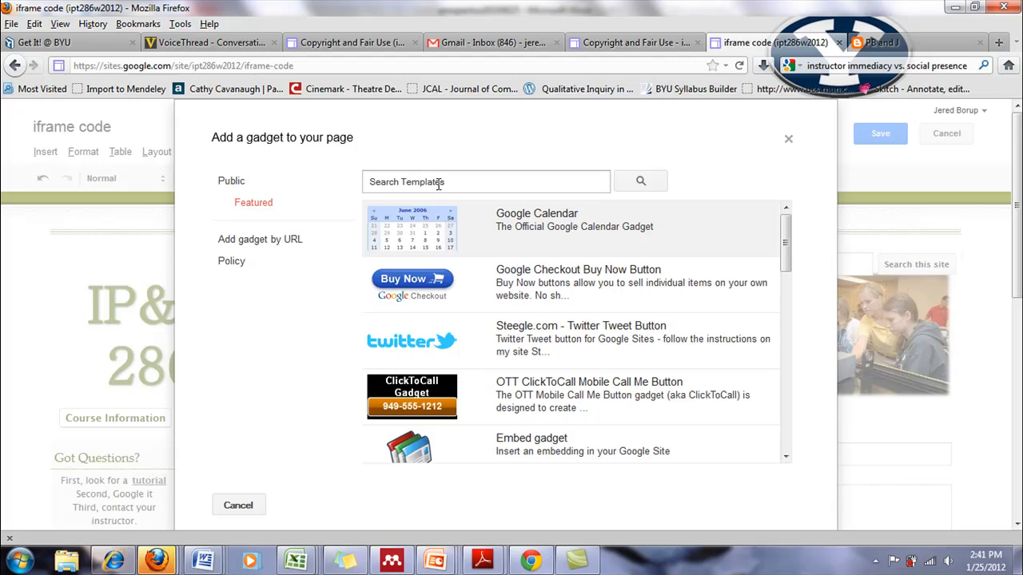
Step: Search the gadget gallery for 'iframe'
left_click(486, 182)
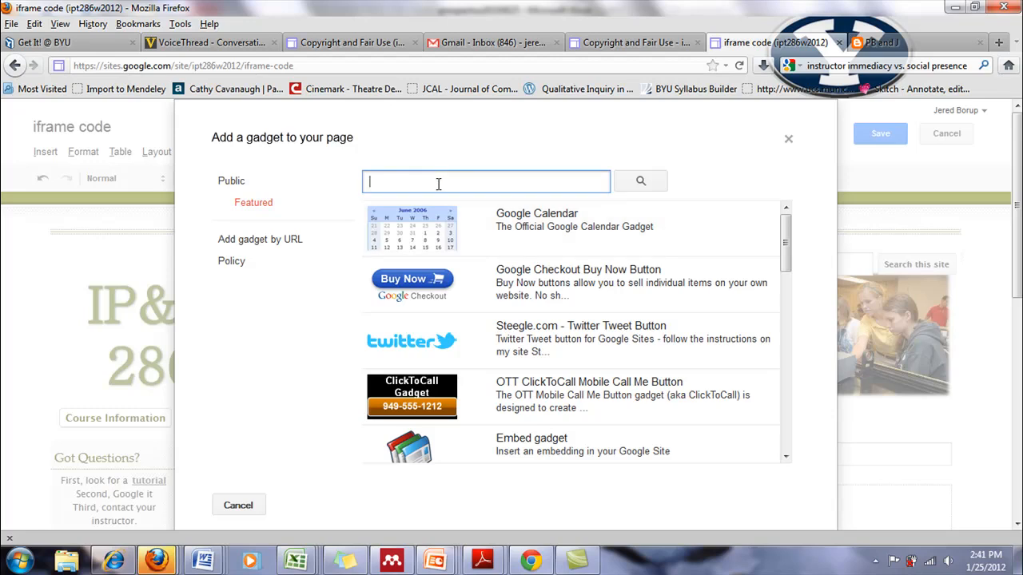
type("iframe")
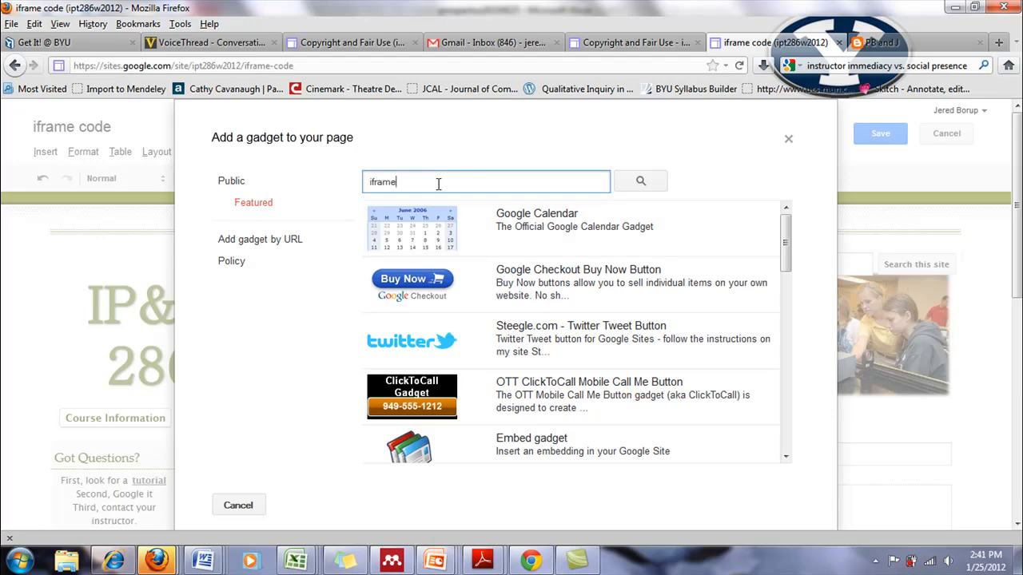
left_click(639, 182)
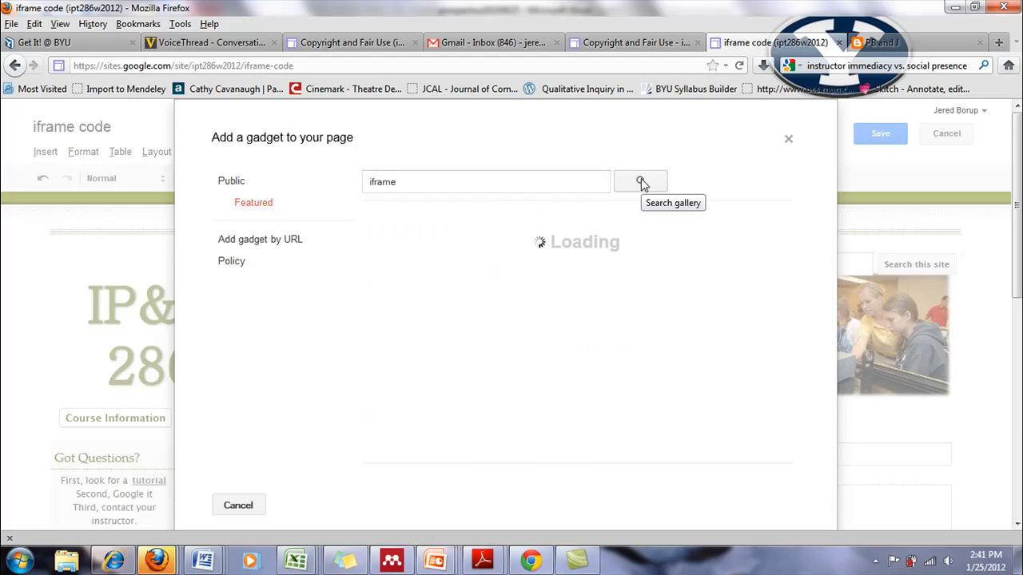
left_click(639, 182)
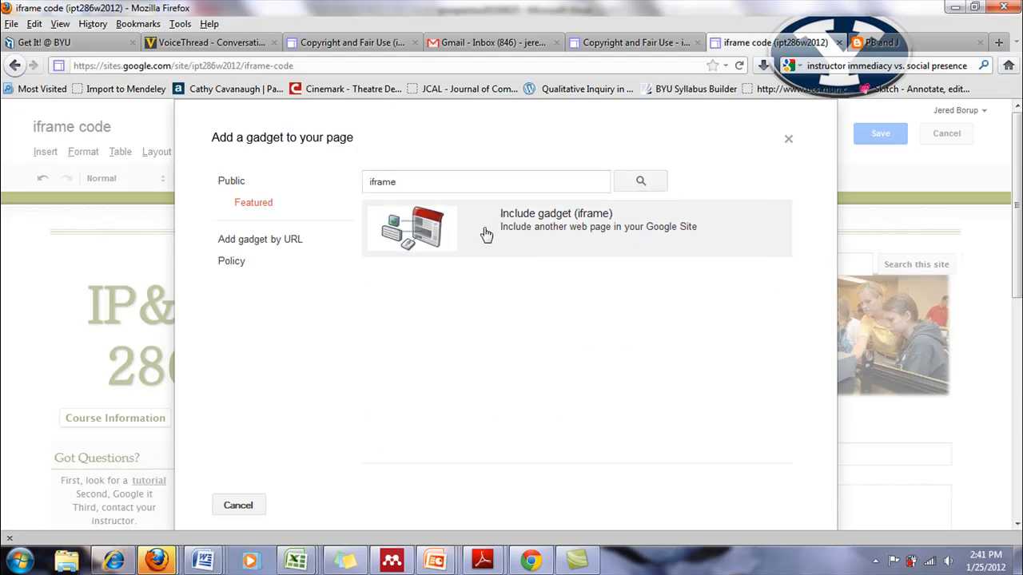
Step: Choose the Include gadget (iframe) for the page
left_click(556, 221)
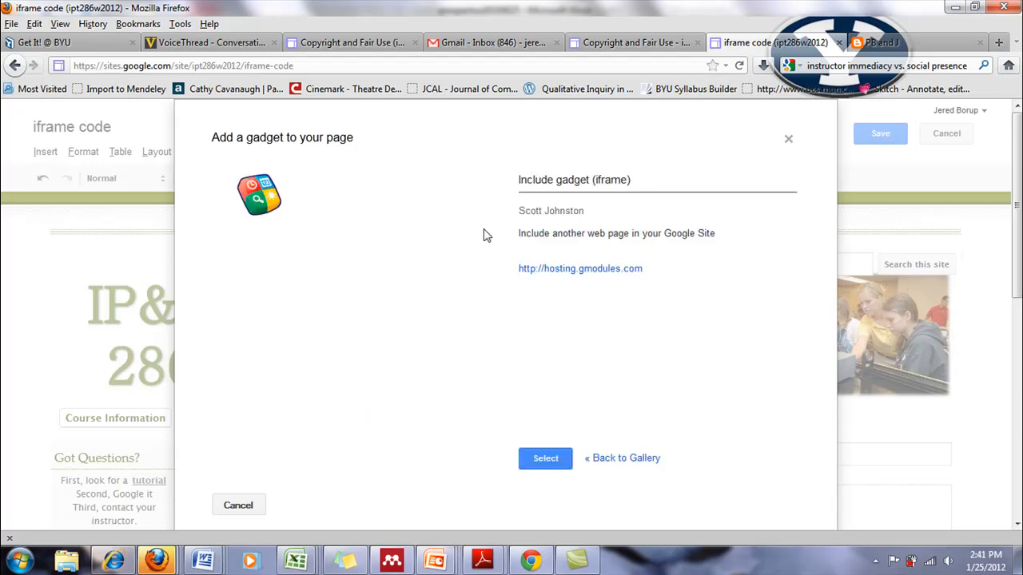
left_click(545, 457)
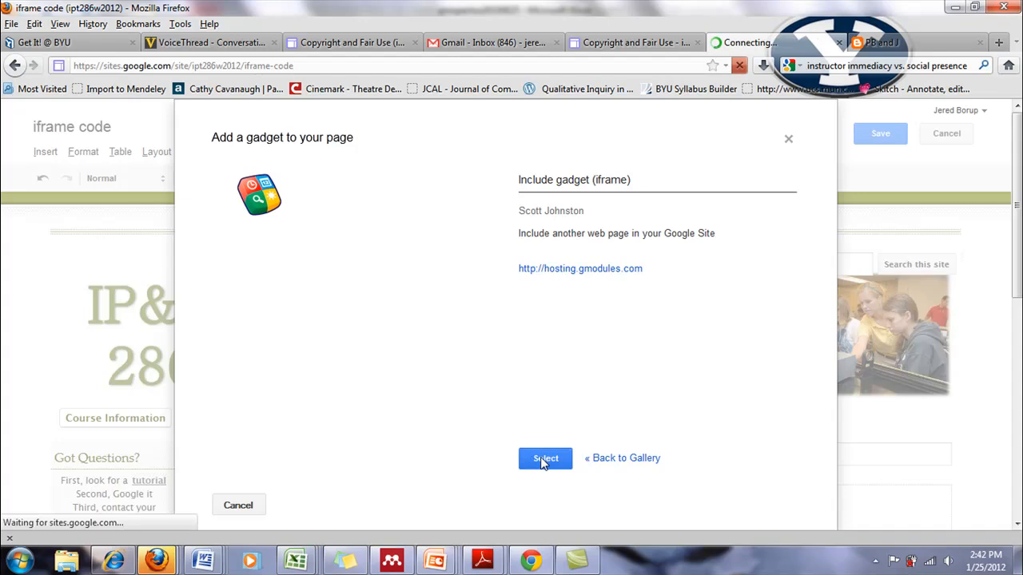
left_click(545, 457)
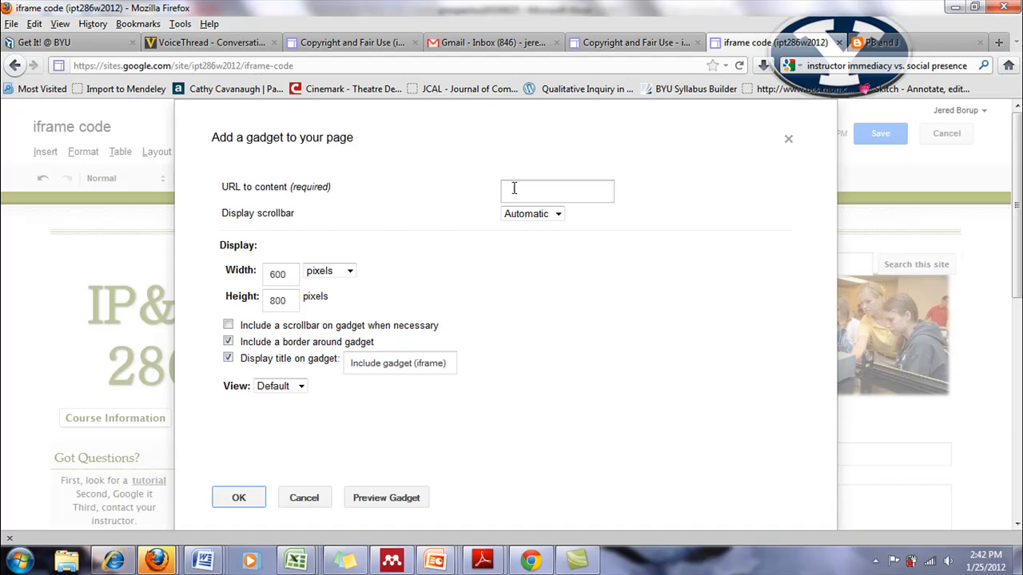
Step: Insert the gadget with URL theborups.blogspot.com/ and width 900 pixels instead of 600
type("theborups.blogspot.com/")
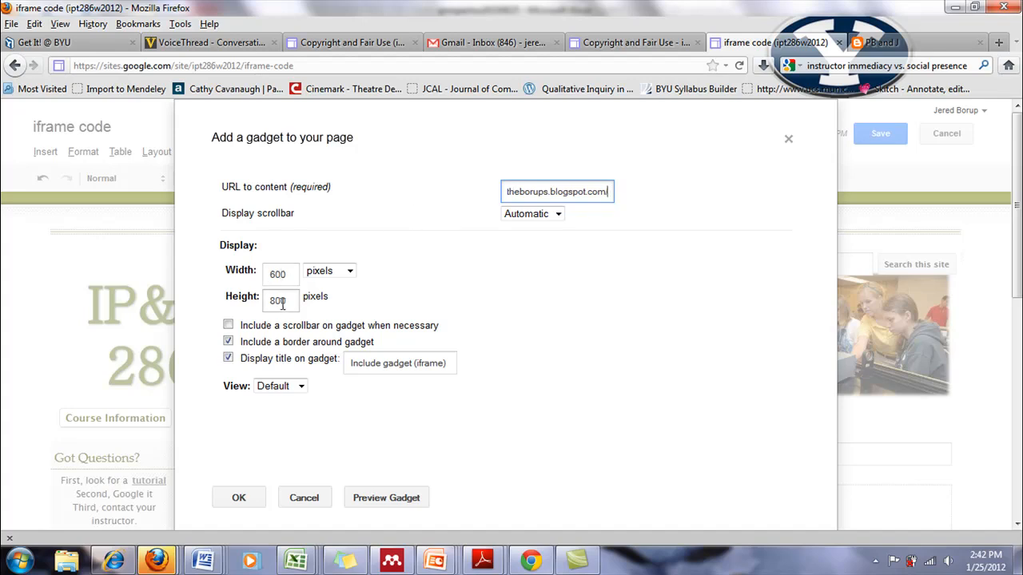
left_click(279, 275)
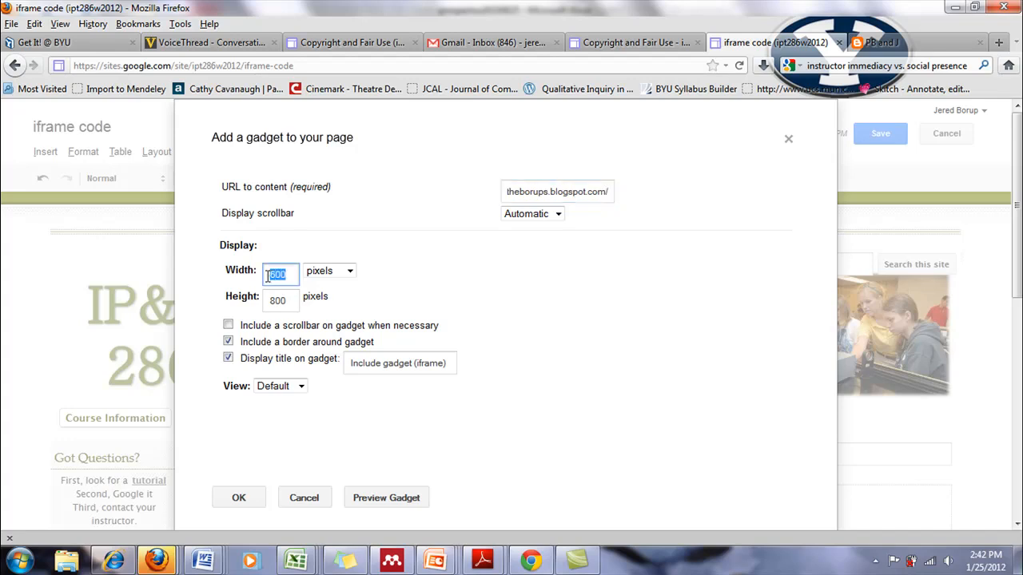
type("900")
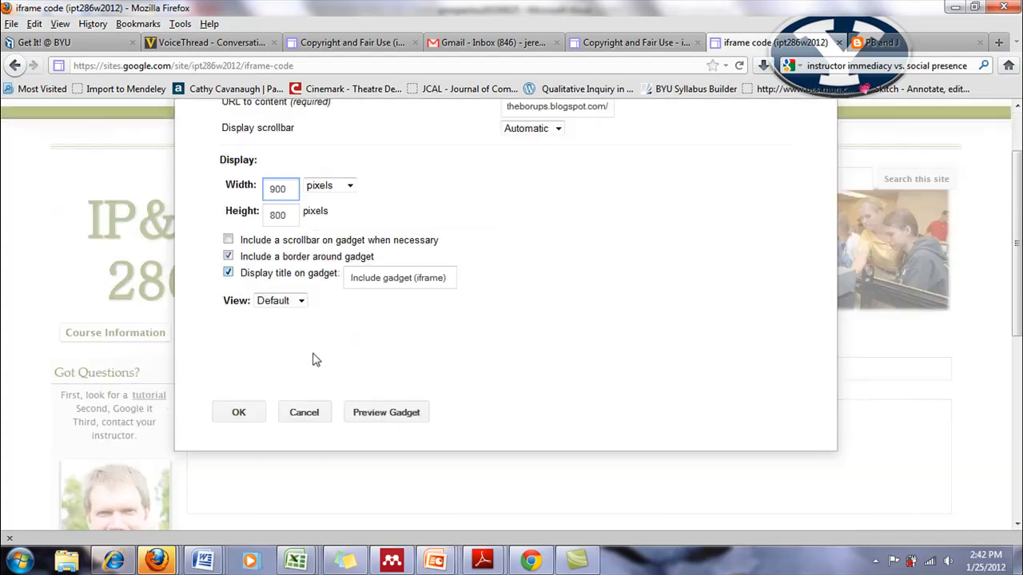
left_click(238, 413)
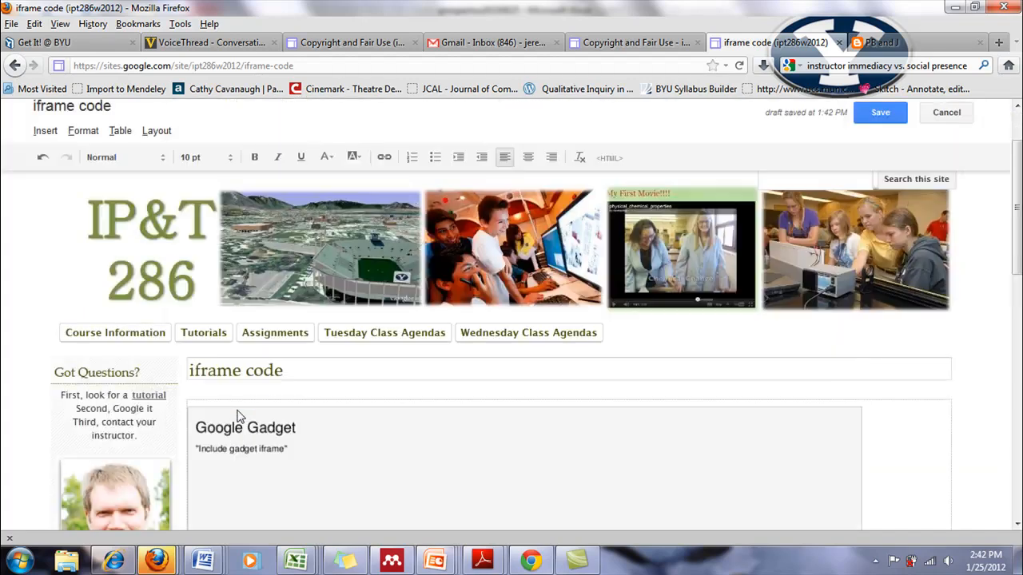
Step: Align the gadget to the center and save the page
scroll("down", 3)
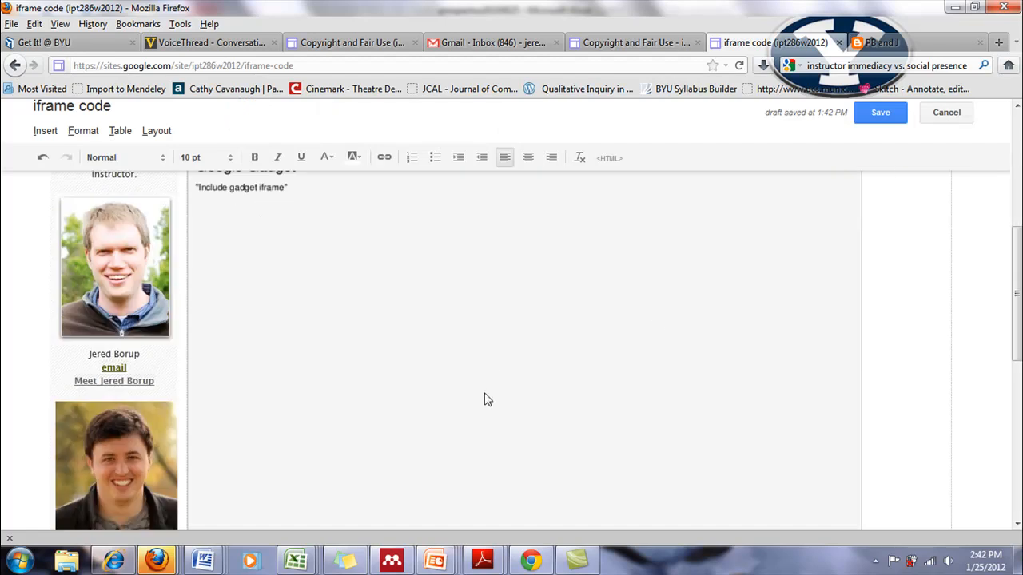
mouse_move(512, 374)
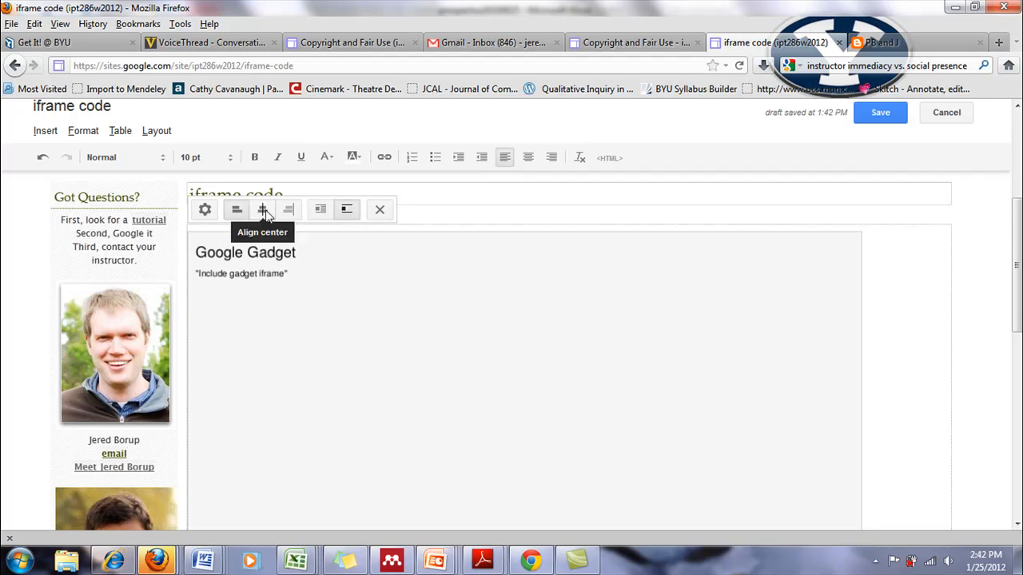
left_click(263, 209)
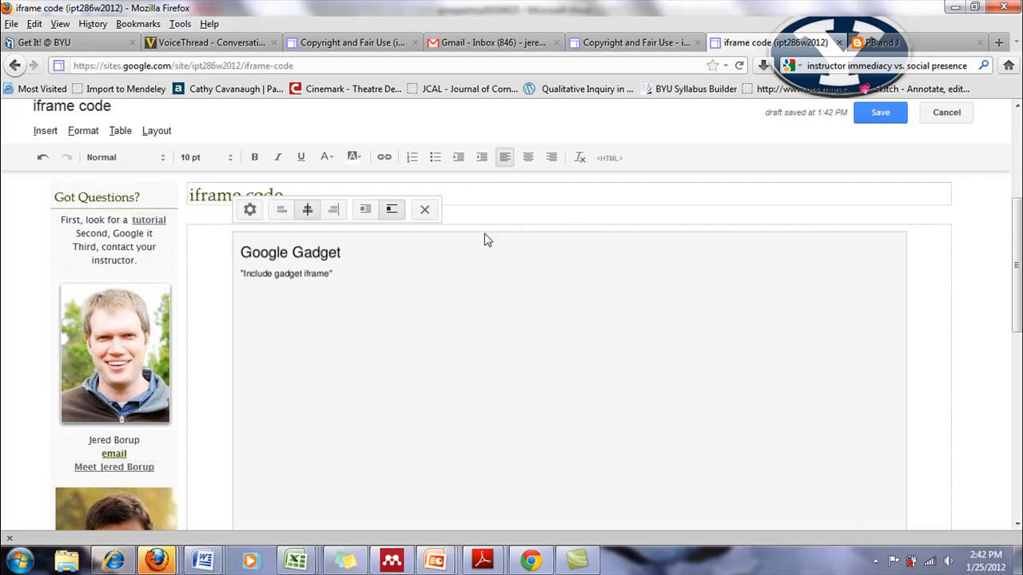
left_click(879, 111)
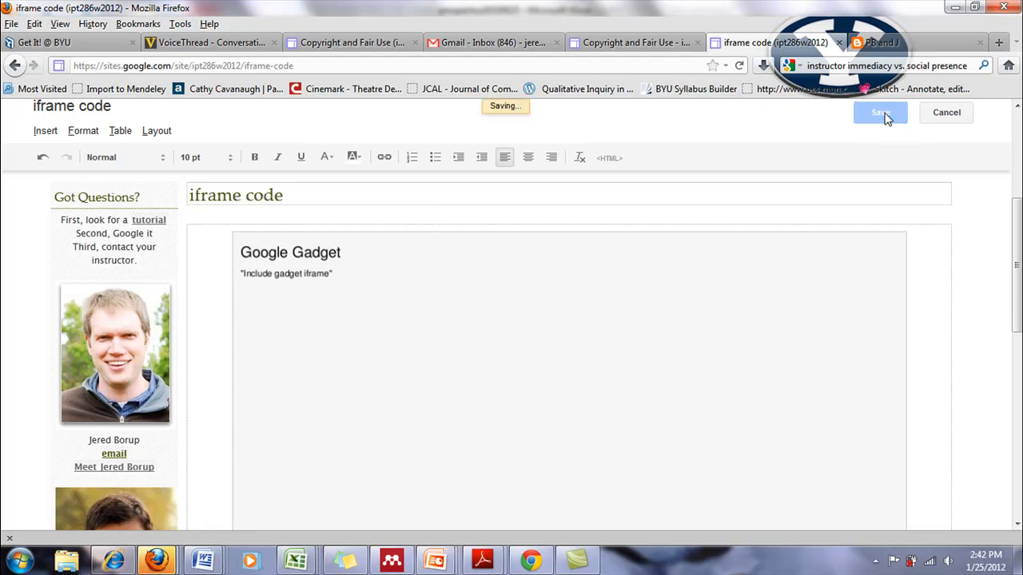
left_click(879, 112)
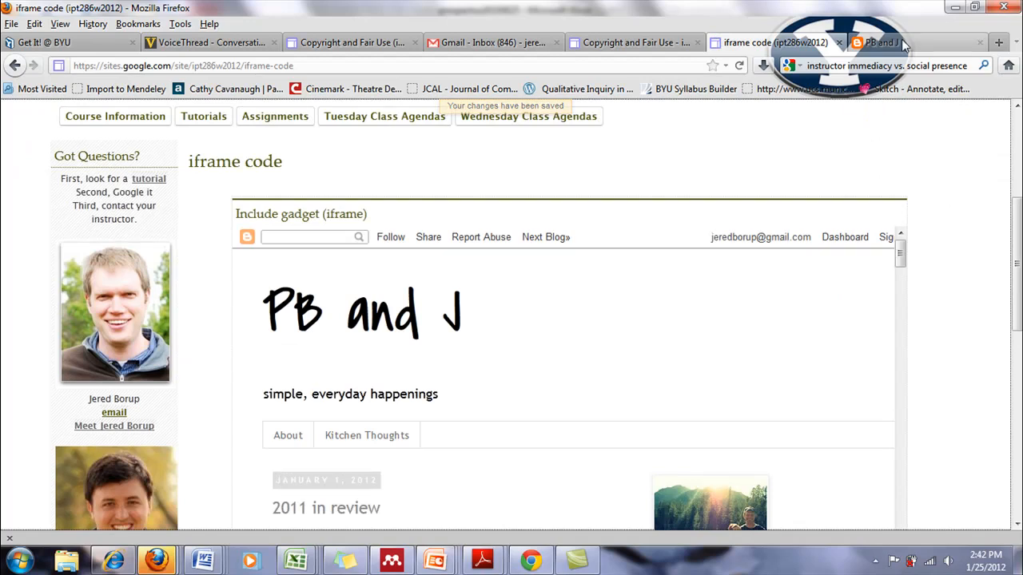
Step: Compare with the standalone blog, then scroll the embedded blog and open Kitchen Thoughts
left_click(879, 41)
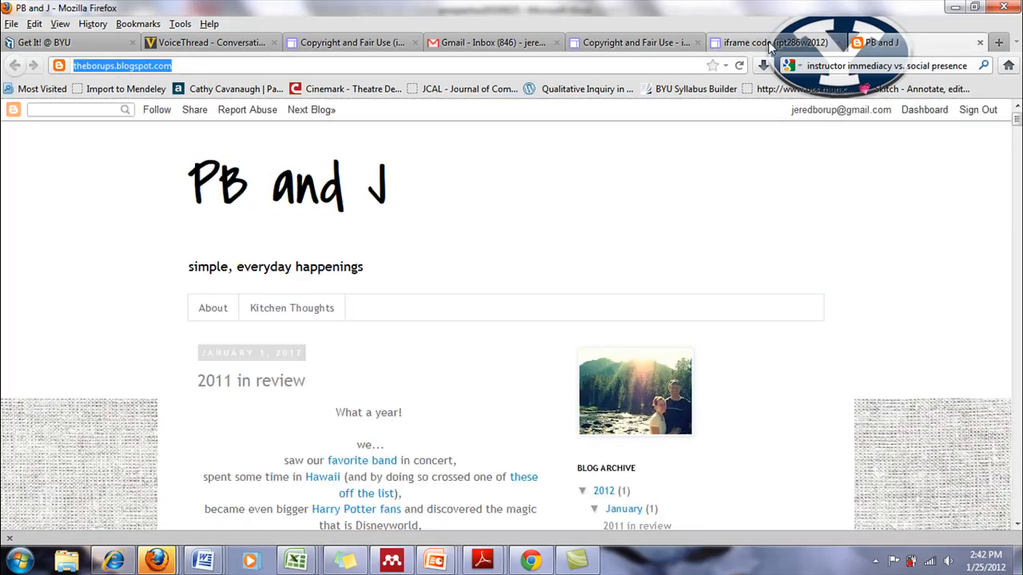
left_click(770, 42)
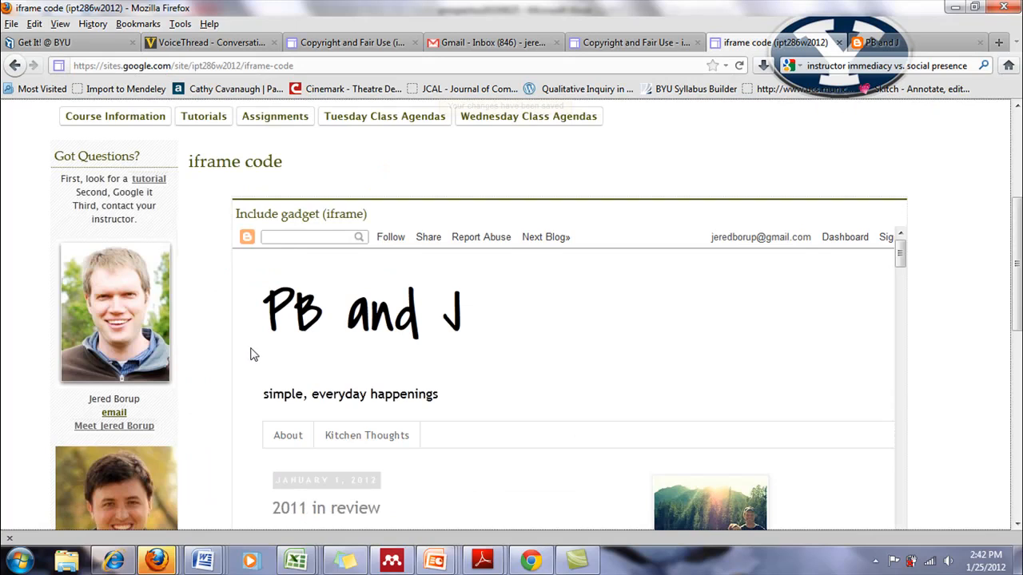
scroll("down", 3)
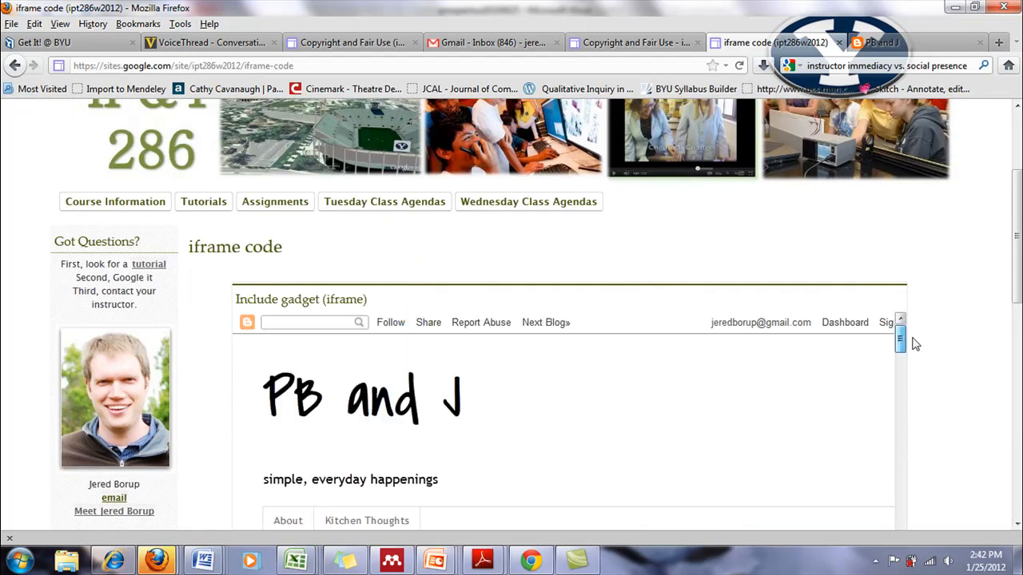
scroll("down", 3)
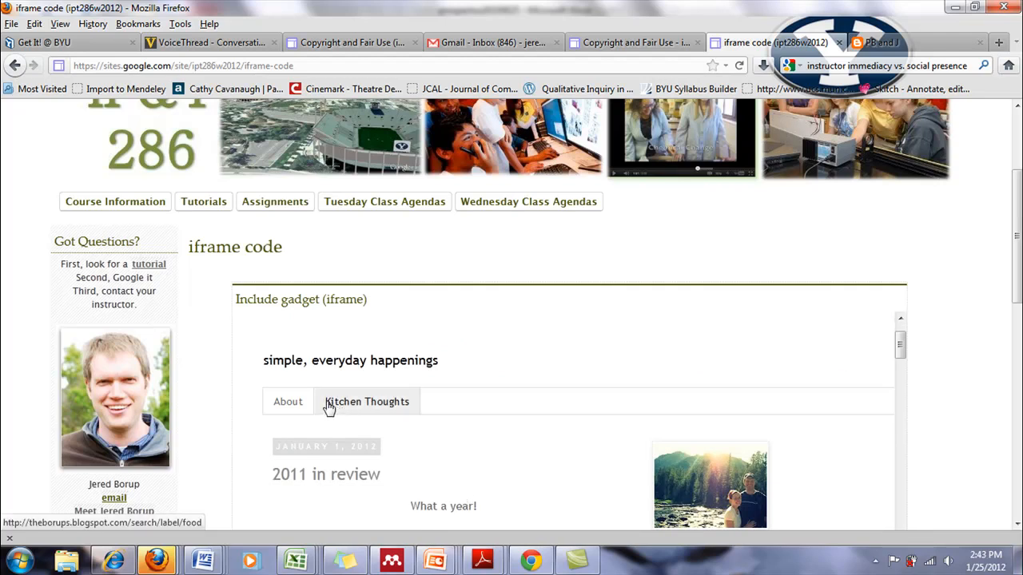
left_click(368, 401)
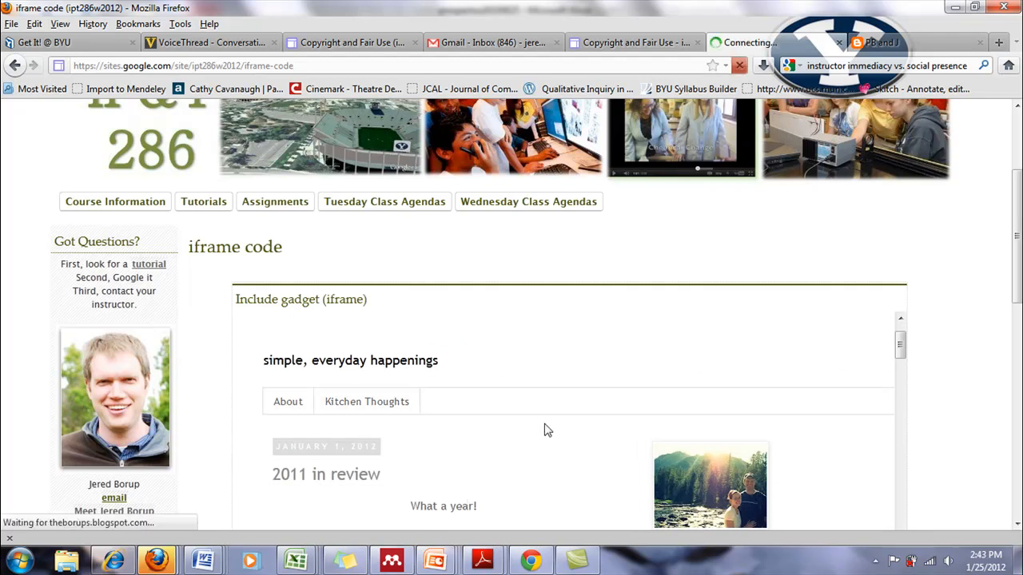